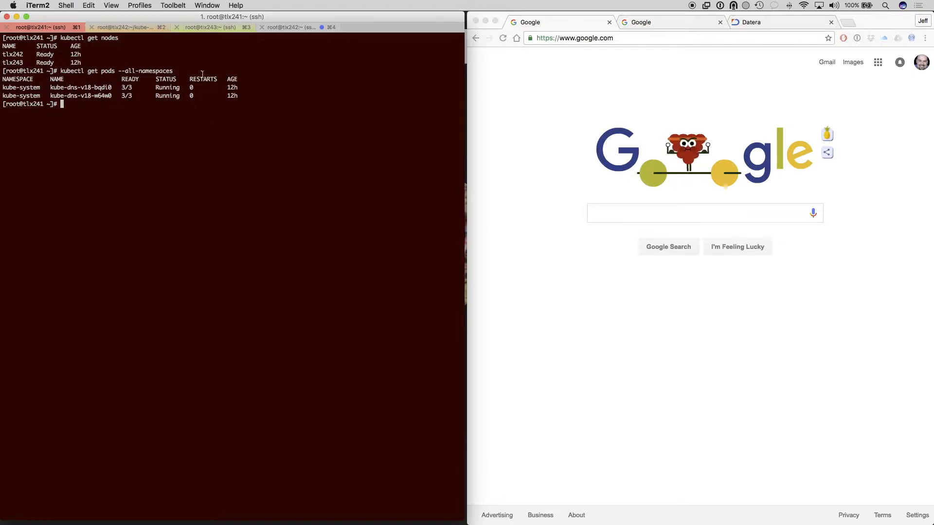
# On the tlx242 session, find the dn-0 claim's volume and show hadoop-config-dn-0 as YAML
pyautogui.click(125, 27)
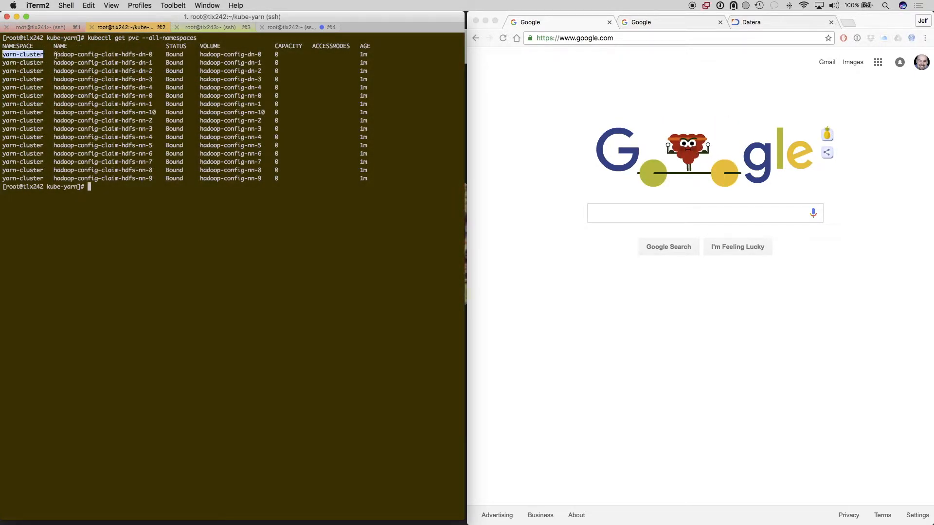
pyautogui.doubleClick(103, 54)
pyautogui.write('kubectl get pvc hadoop-config-claim-hdfs-dn-0 --namespace=yarn-cluster -o yaml')
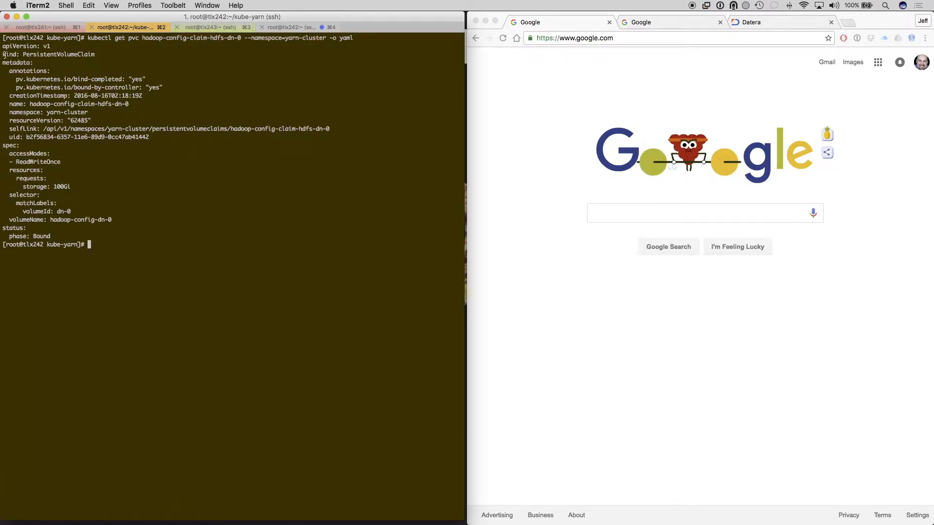
pyautogui.doubleClick(47, 54)
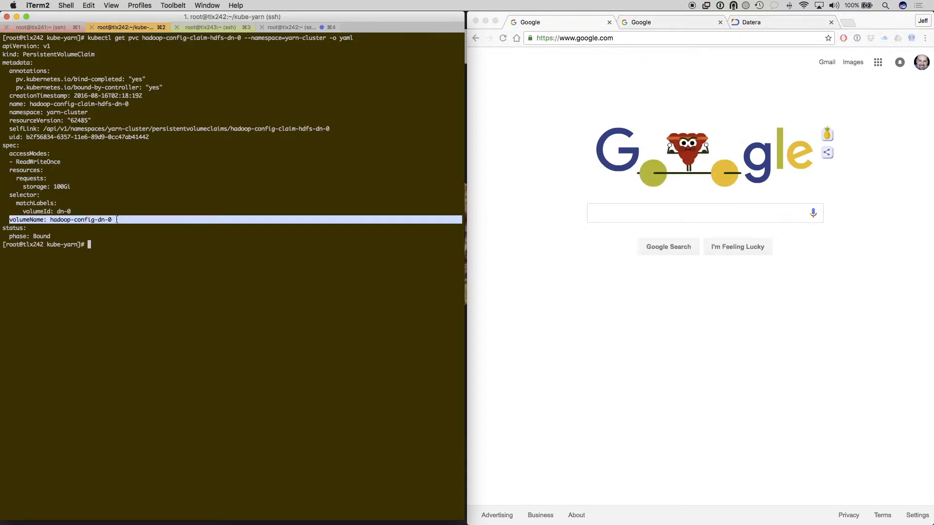
pyautogui.write('kubectl get pv hadoop-config-dn-0 -o yaml')
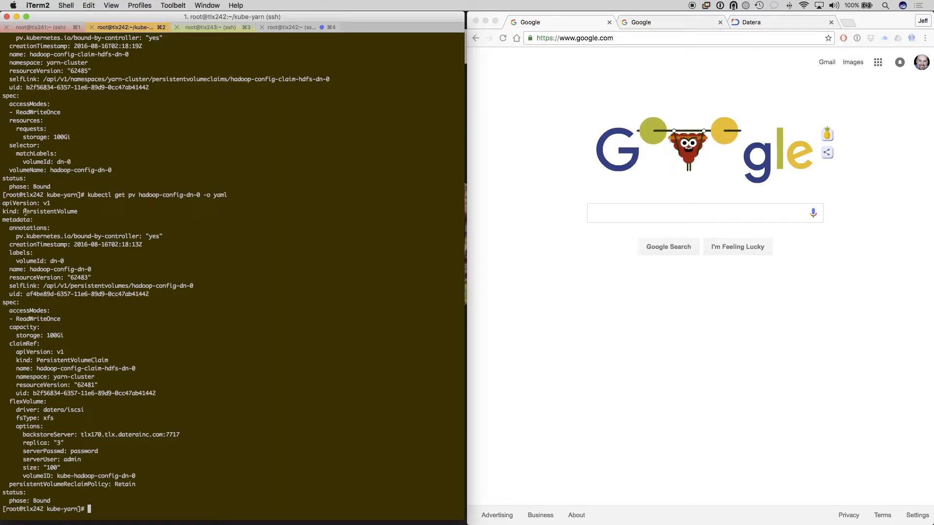
# Highlight the volume's Datera flexVolume options: xfs fsType, three replicas, 100Gi capacity
pyautogui.doubleClick(59, 268)
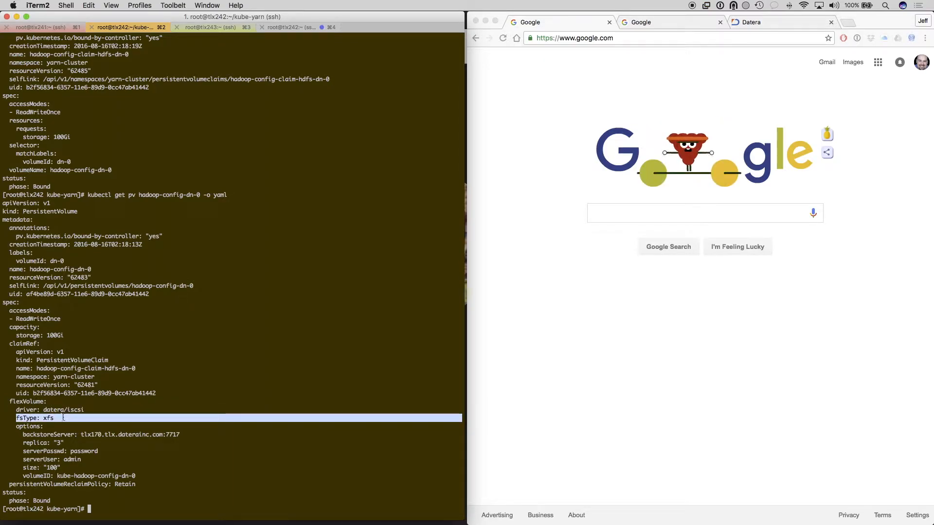
pyautogui.doubleClick(38, 434)
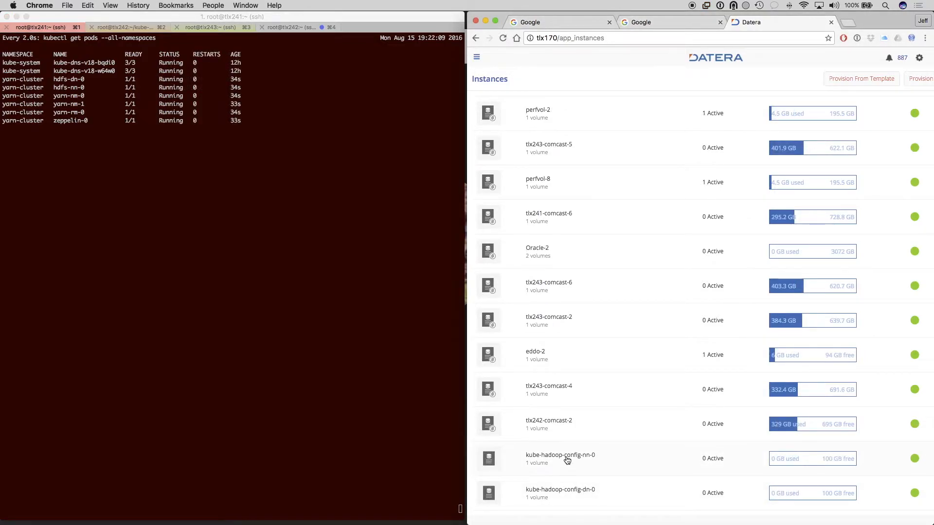
# View the Application Configuration of the kube-hadoop-config-nn-0 instance
pyautogui.click(560, 455)
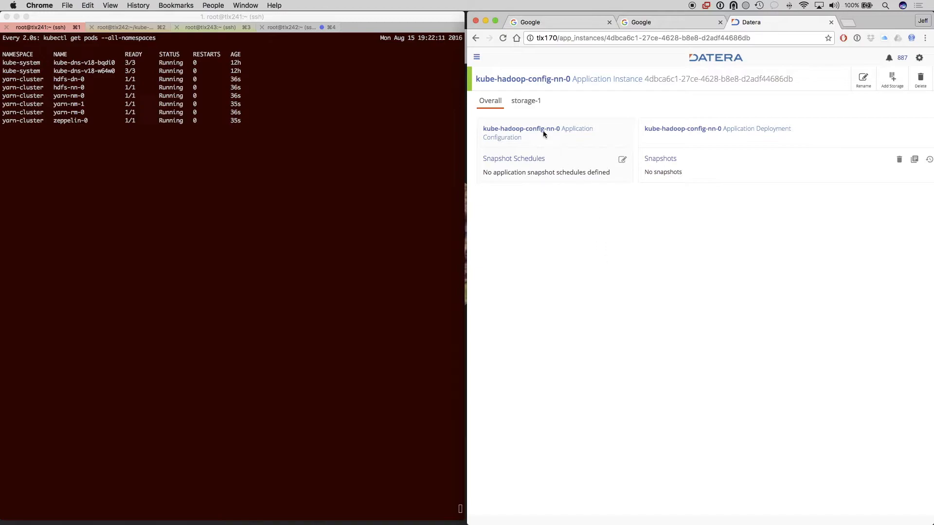
pyautogui.click(525, 100)
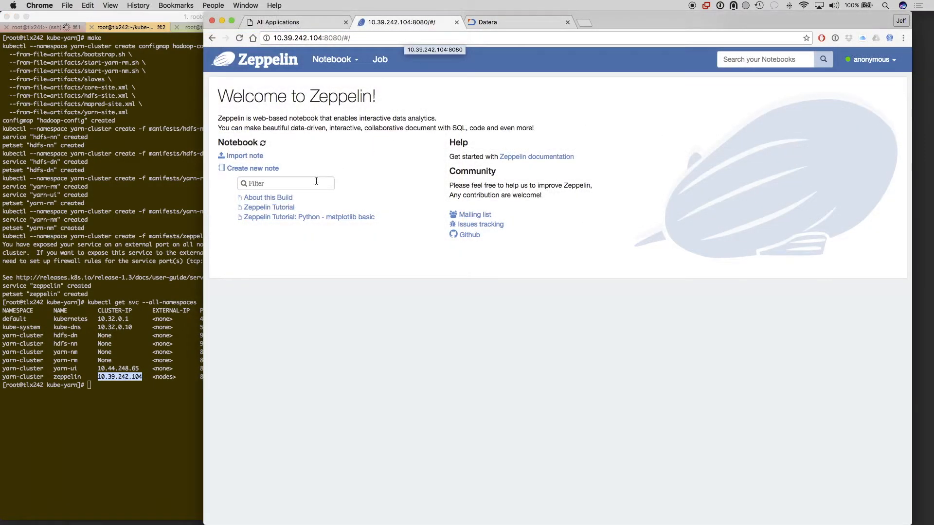
# Run all paragraphs of the Zeppelin Tutorial notebook to load the bank data
pyautogui.click(269, 207)
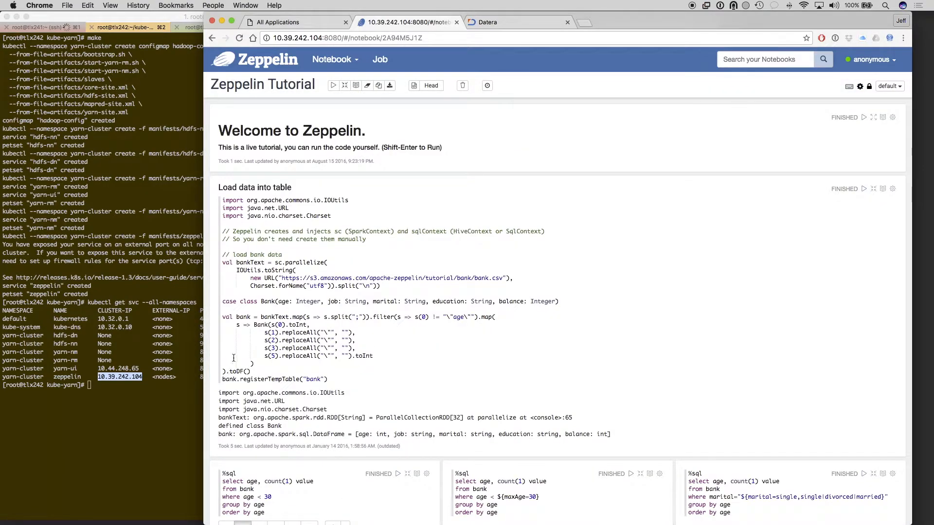
pyautogui.moveTo(333, 85)
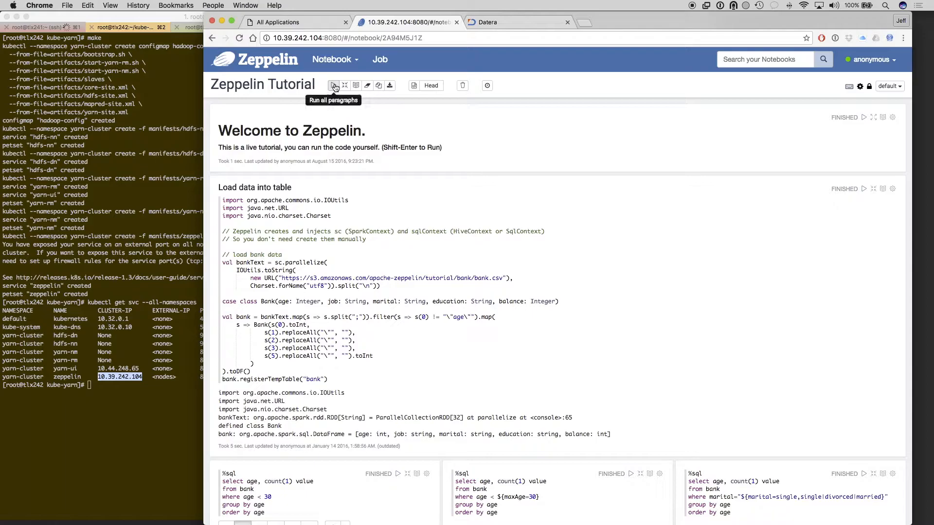
pyautogui.click(334, 85)
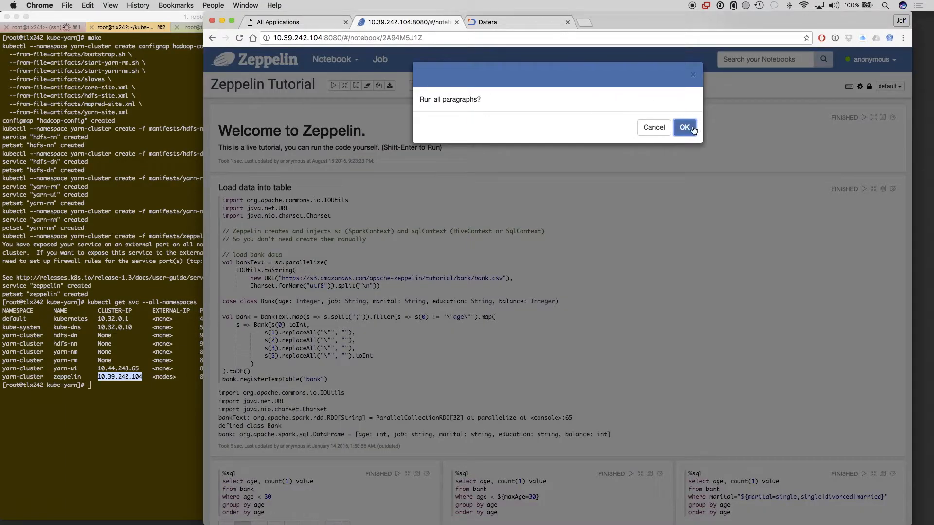
pyautogui.click(684, 127)
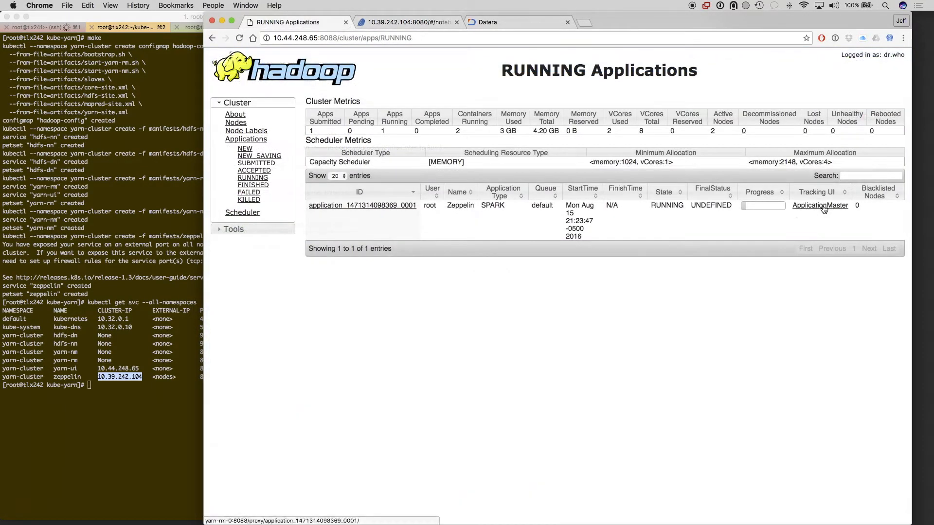
# Open the Spark ApplicationMaster page from the YARN UI in a new tab
pyautogui.rightClick(820, 205)
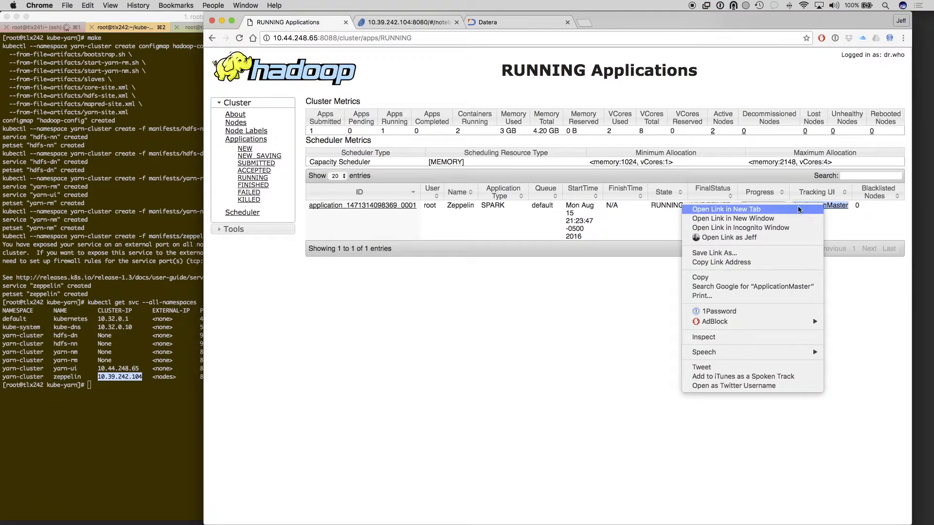
pyautogui.click(725, 209)
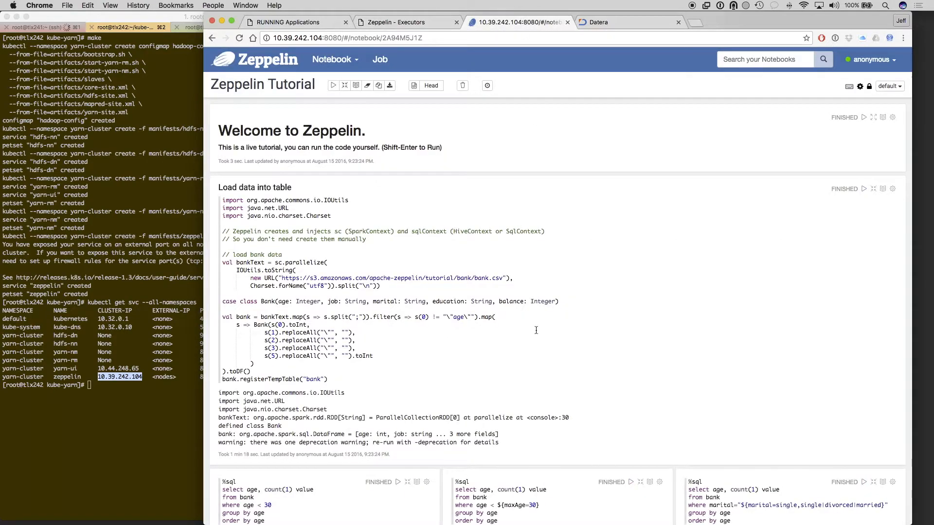
pyautogui.scroll(-3)
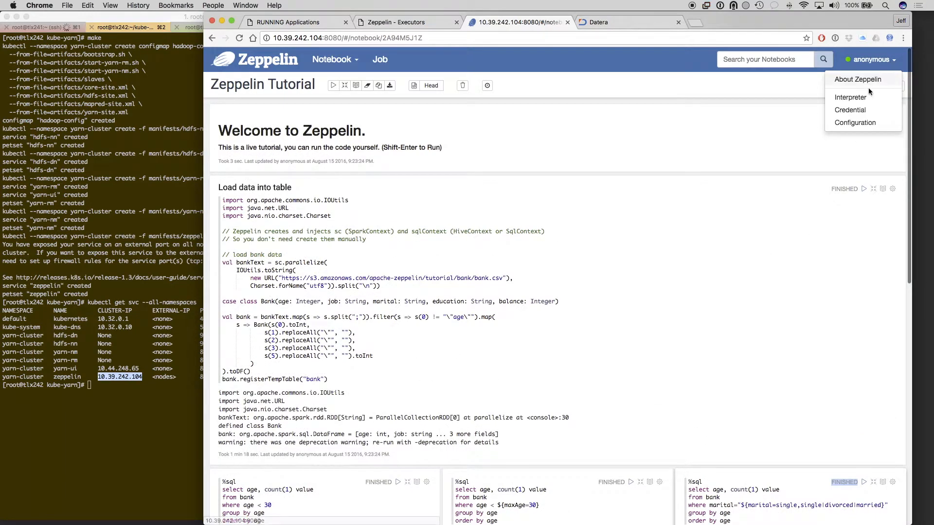
# Set spark.executor.instances to 12 on the Spark interpreter and restart it
pyautogui.click(851, 97)
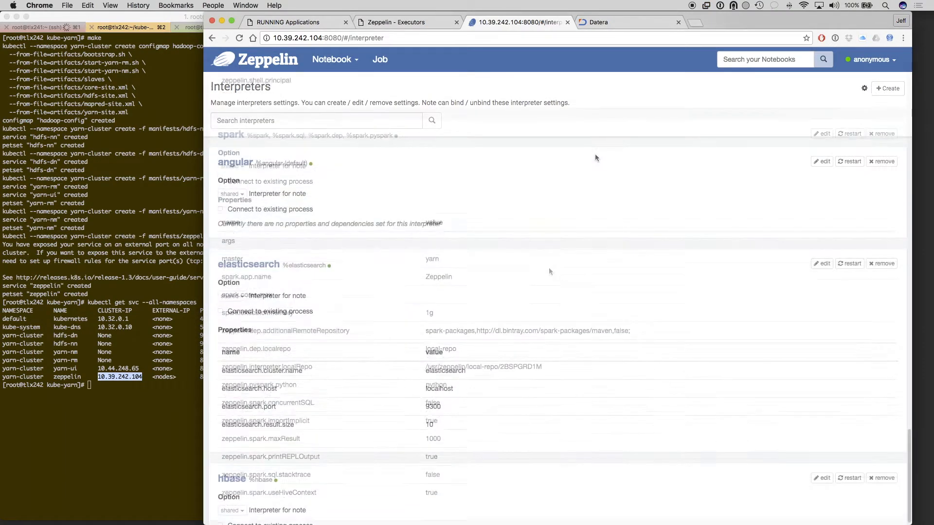
pyautogui.scroll(-3)
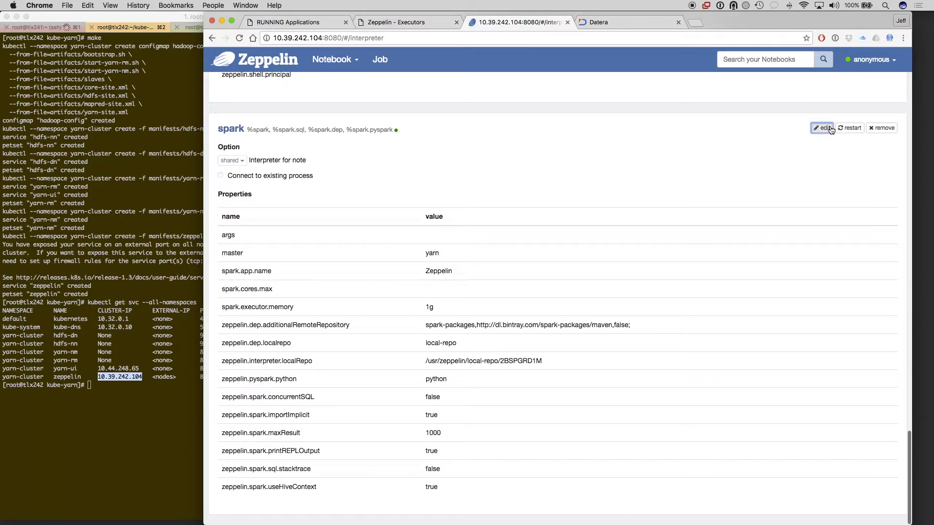
pyautogui.click(824, 127)
pyautogui.write('spark.executor.instances')
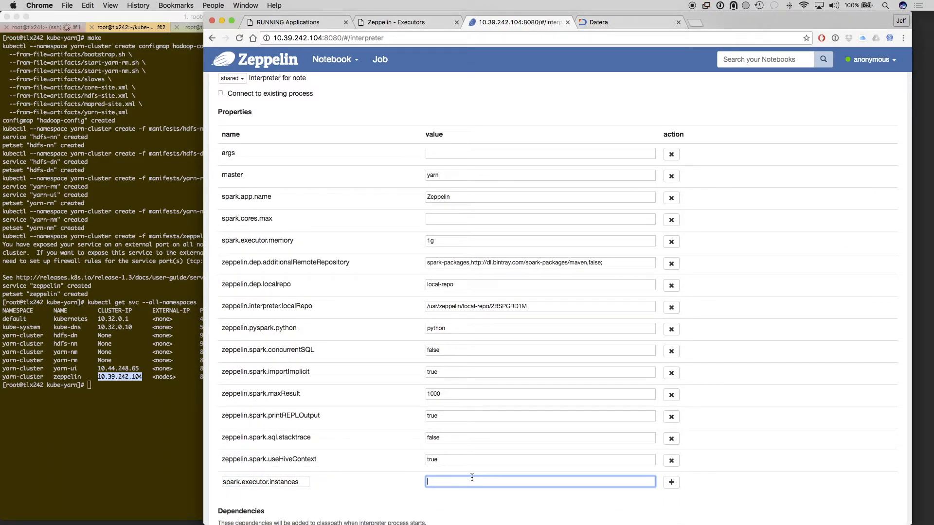
pyautogui.write('12')
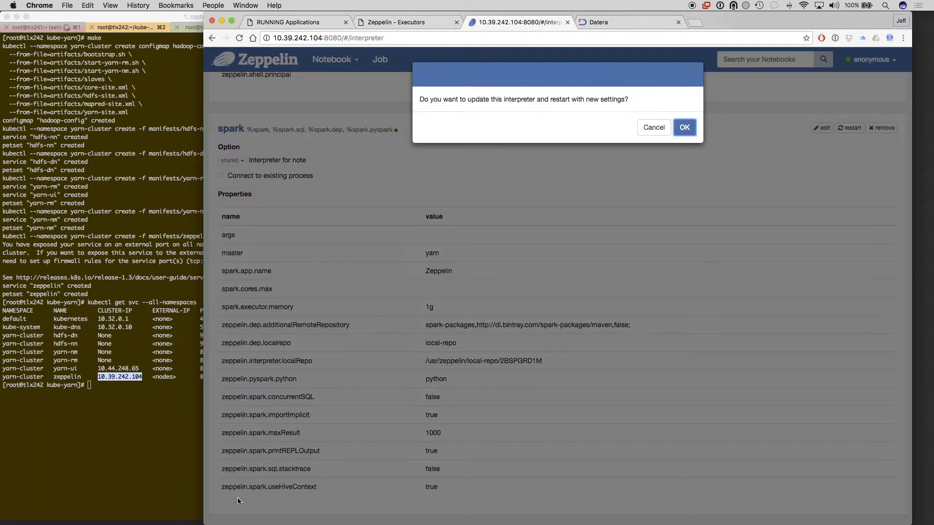
pyautogui.click(684, 127)
pyautogui.write('make scale-dn')
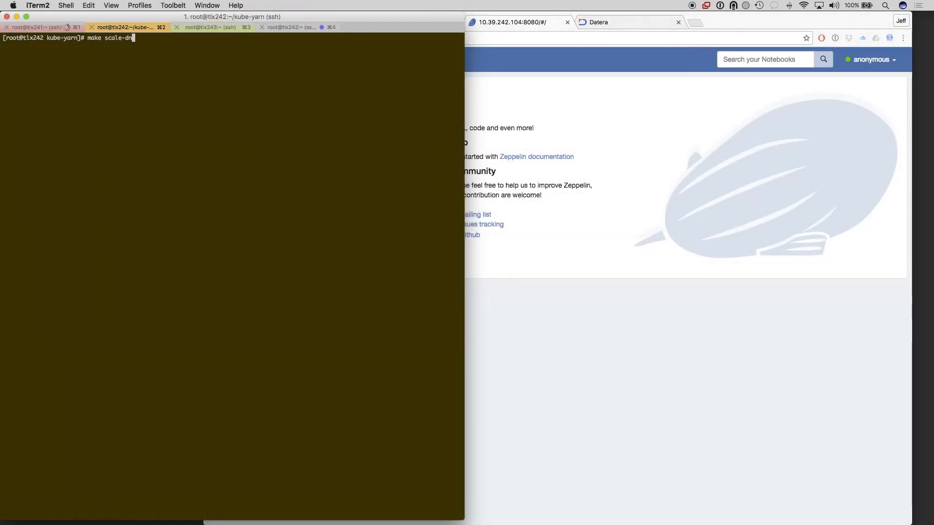
# Scale HDFS data nodes to 5, check Datera storage, then scale node managers to 10
pyautogui.press('Return')
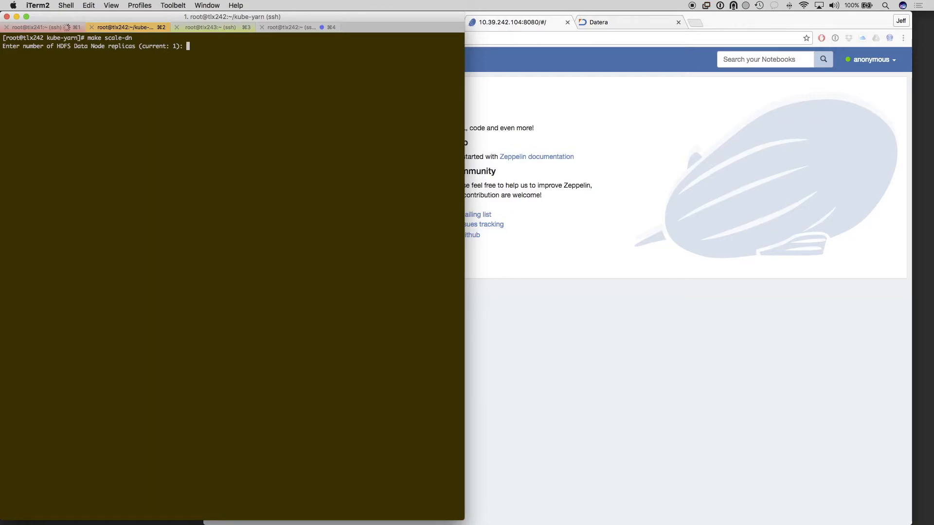
pyautogui.write('5')
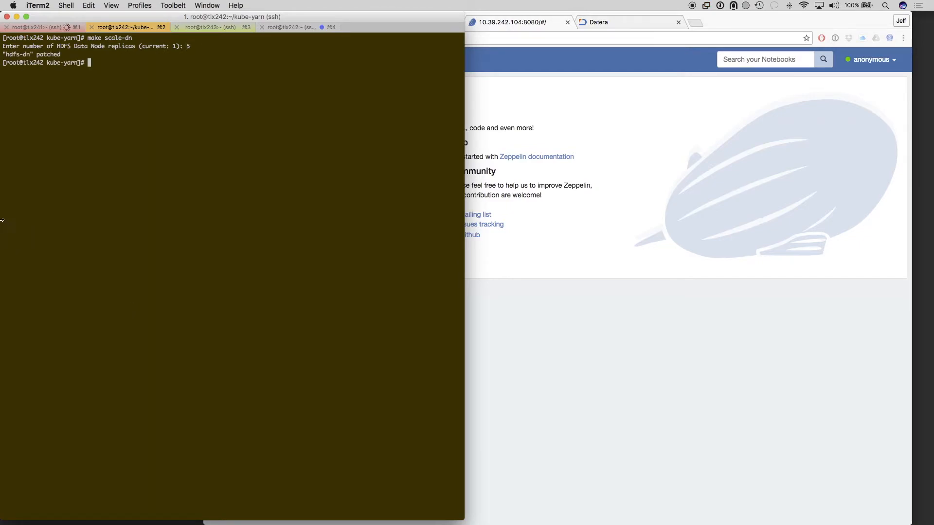
pyautogui.click(39, 27)
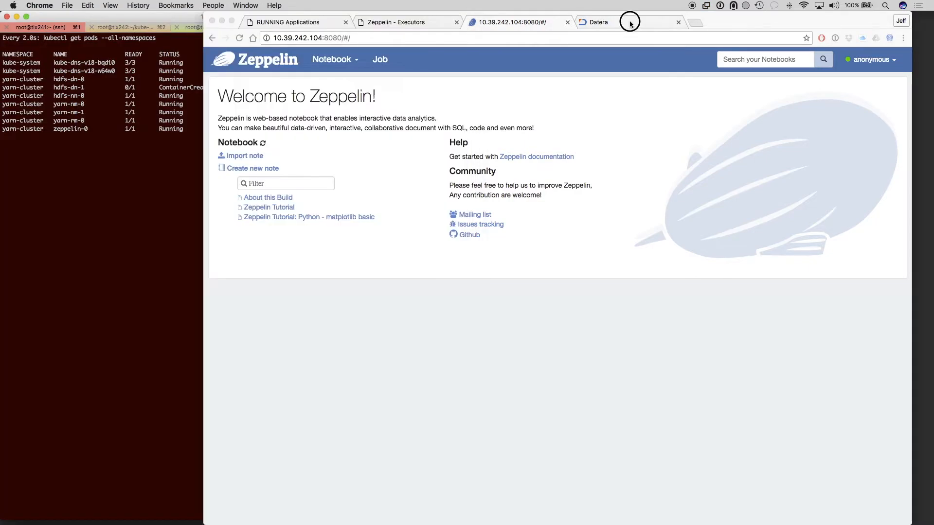
pyautogui.click(598, 22)
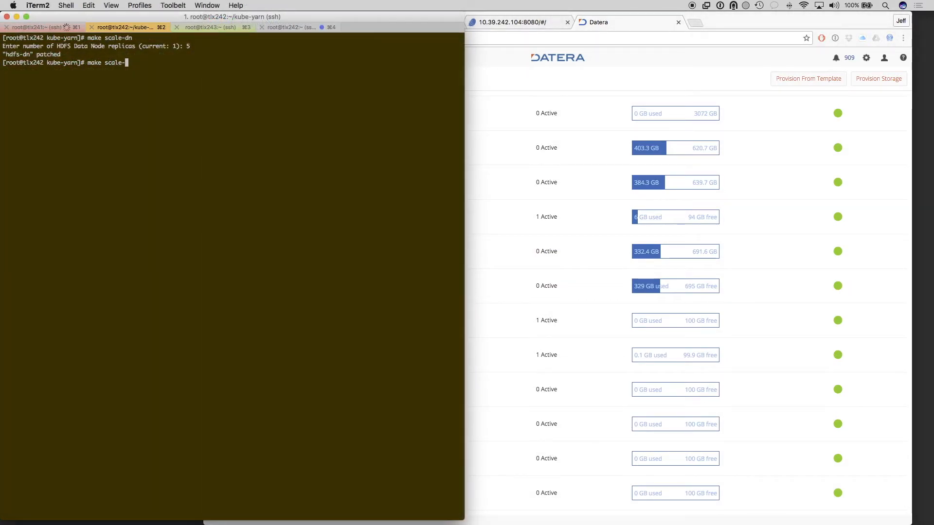
pyautogui.write('nm')
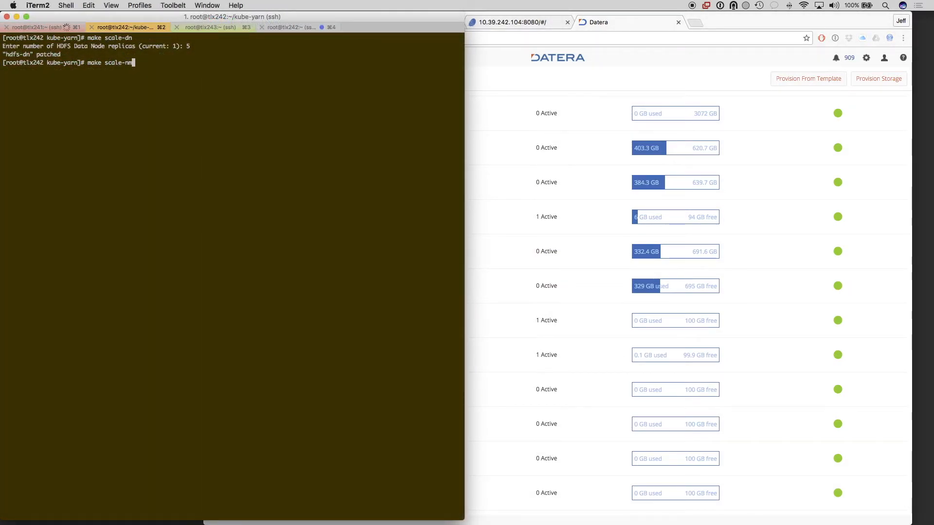
pyautogui.write('10')
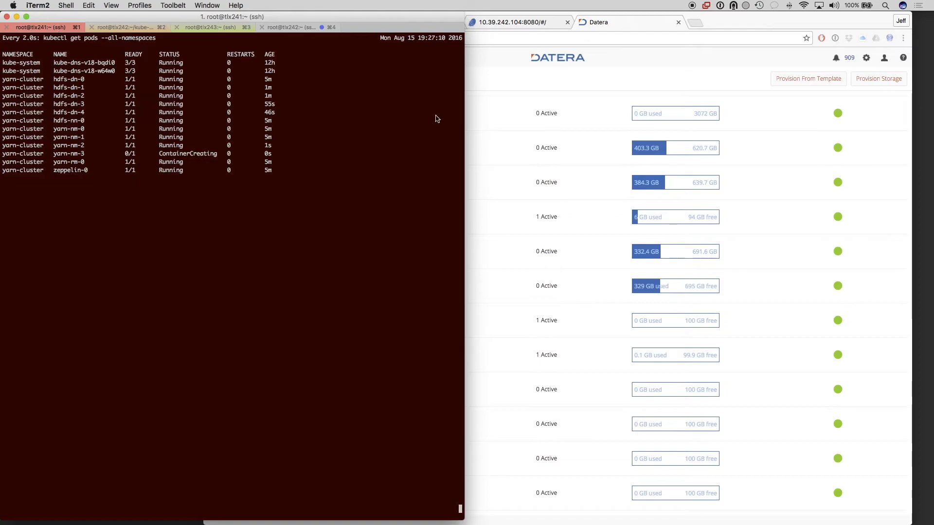
# Re-run all Zeppelin Tutorial paragraphs and confirm with OK
pyautogui.click(332, 85)
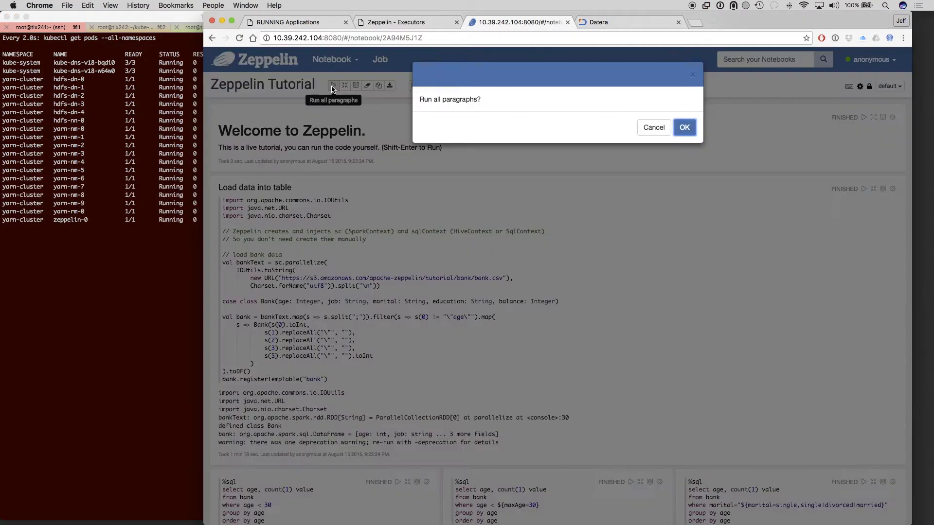
pyautogui.click(684, 127)
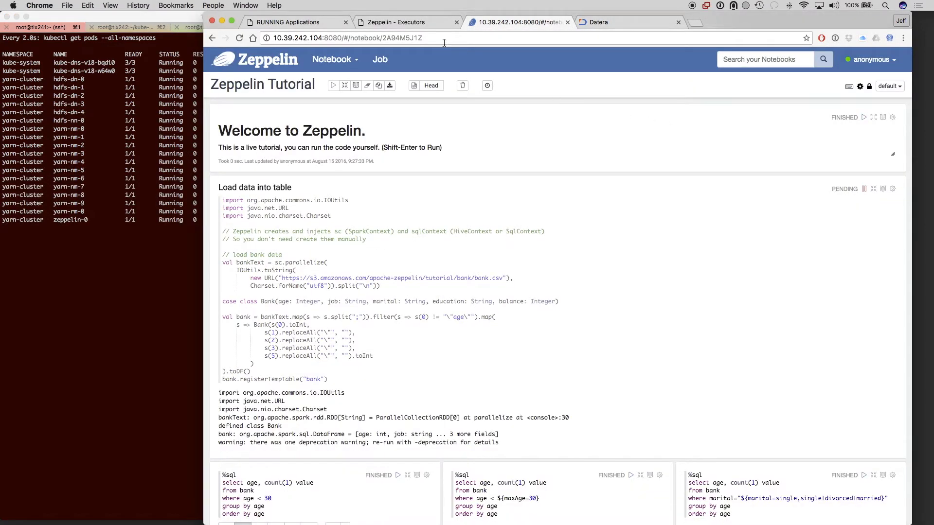
pyautogui.click(288, 21)
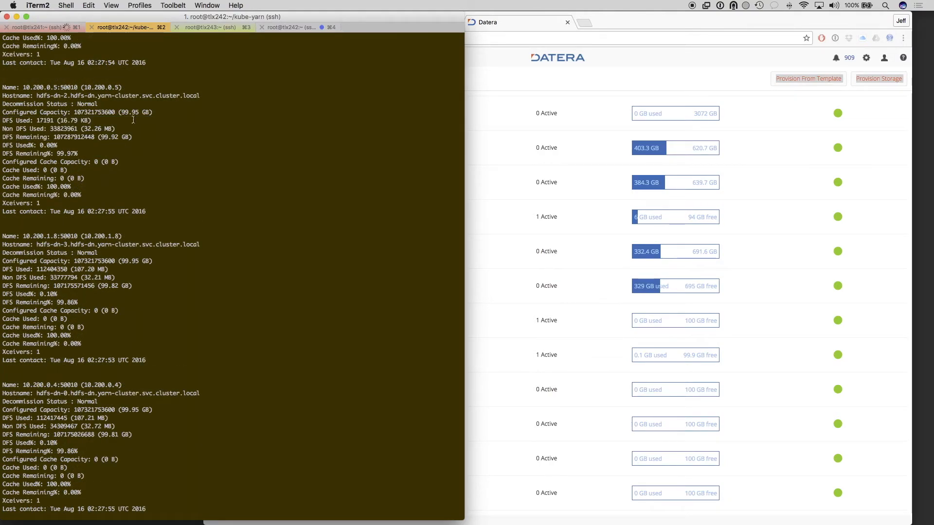
# Select a data node entry in the hdfs dfsadmin -report output
pyautogui.tripleClick(78, 112)
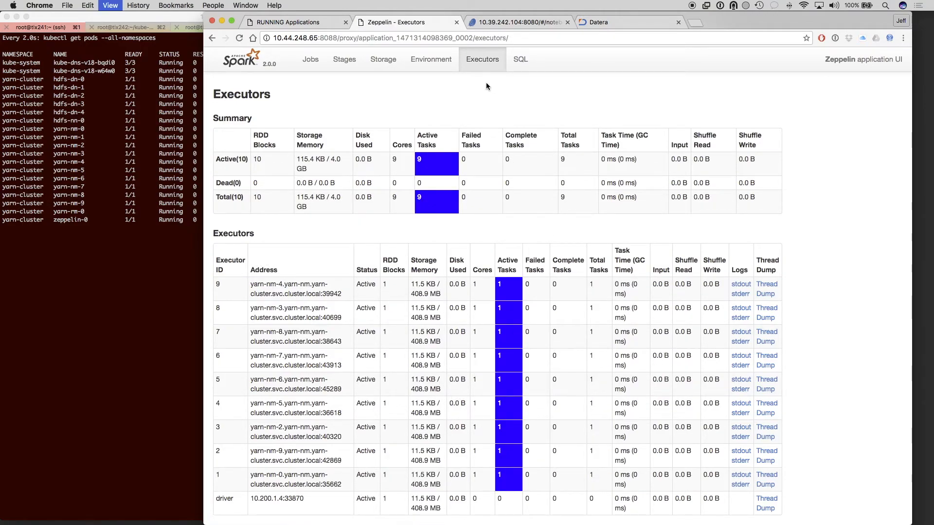
# Open the Spark UI Executors tab showing ten active executors
pyautogui.click(239, 37)
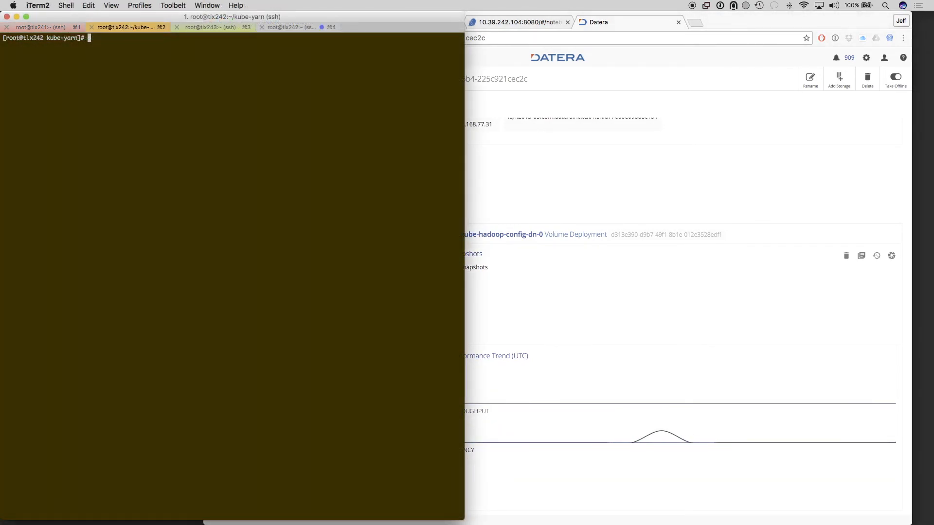
# Run make clean to tear down the yarn-cluster deployment
pyautogui.write('make clean')
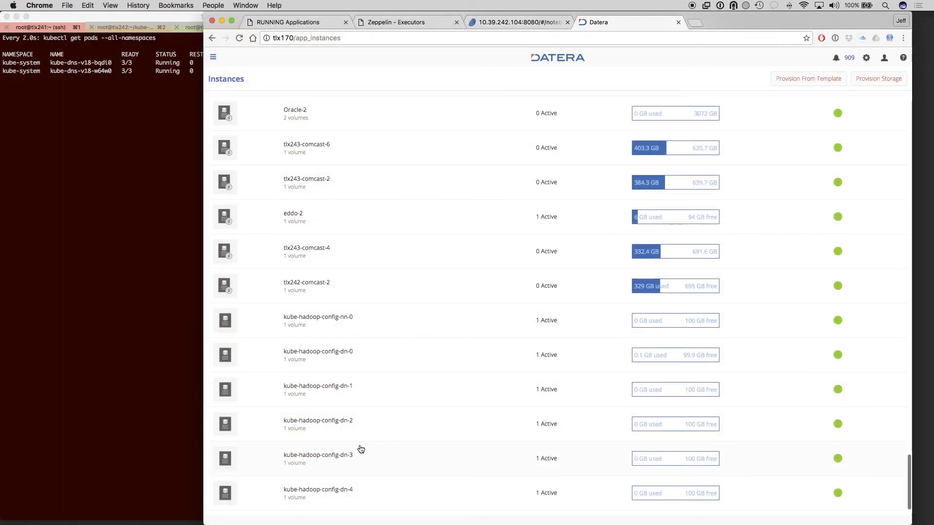
pyautogui.moveTo(677, 359)
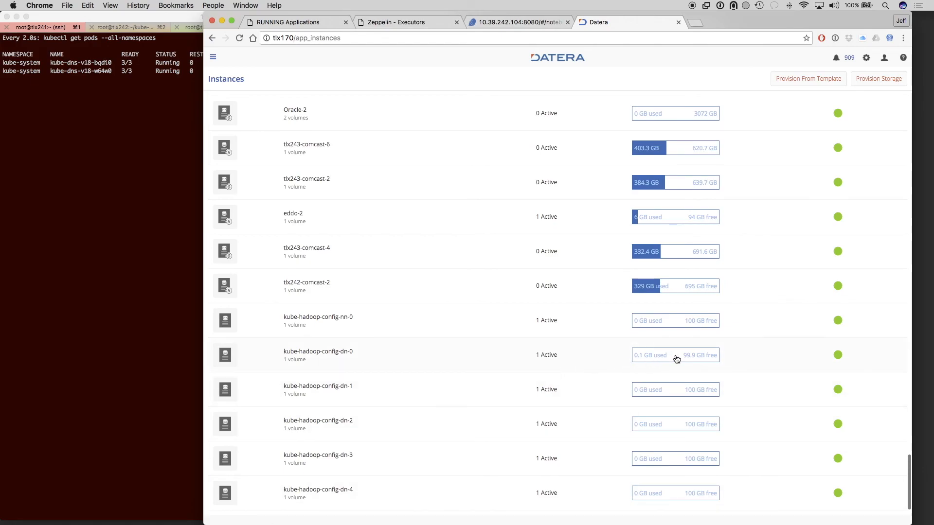
pyautogui.moveTo(694, 362)
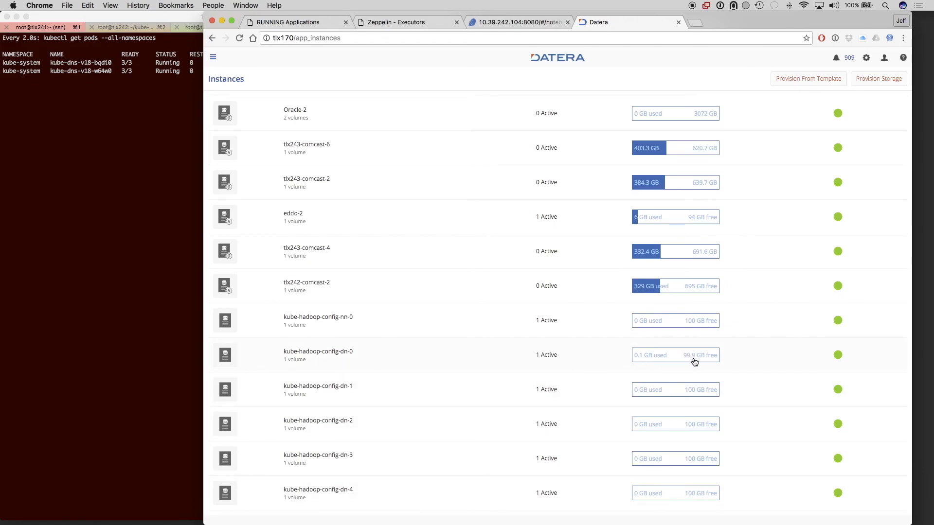